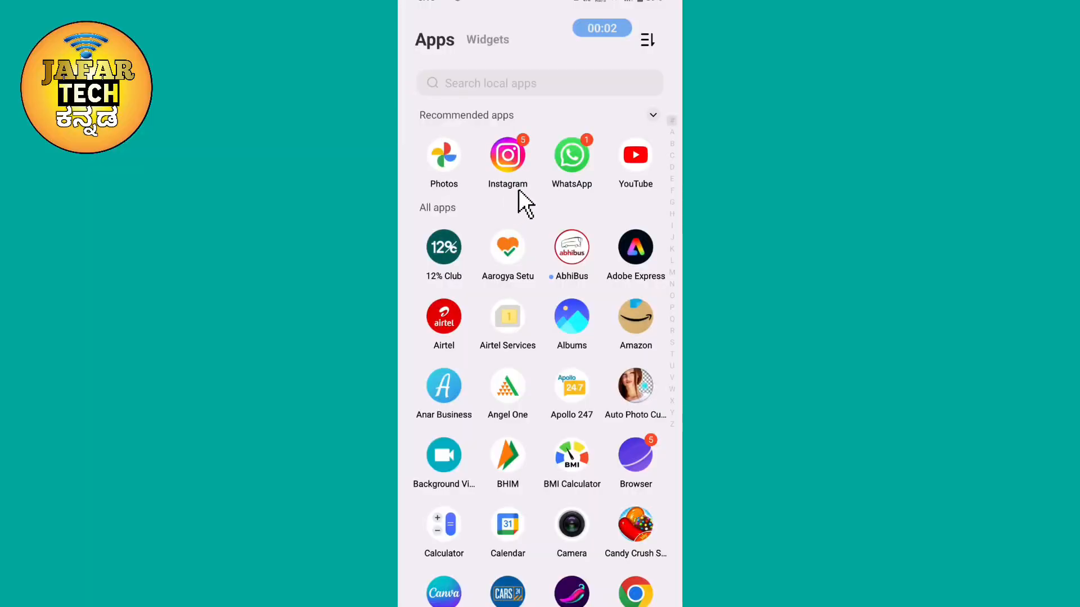
Step: Launch Instagram from the Recommended apps in the app drawer
click(507, 155)
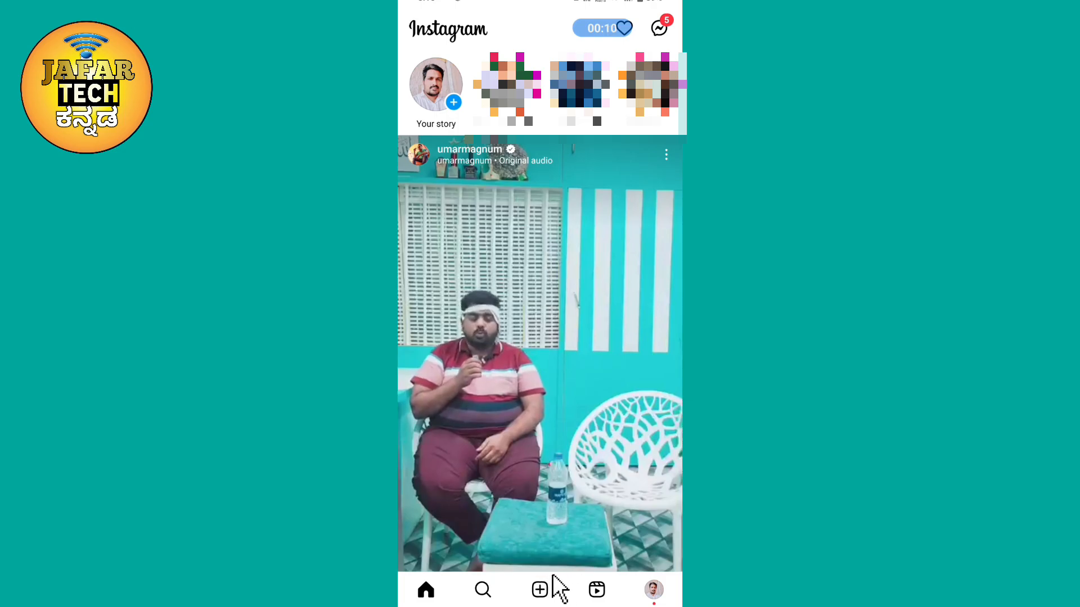
Step: Start a new reel and open its Drafts list showing four saved drafts
click(539, 590)
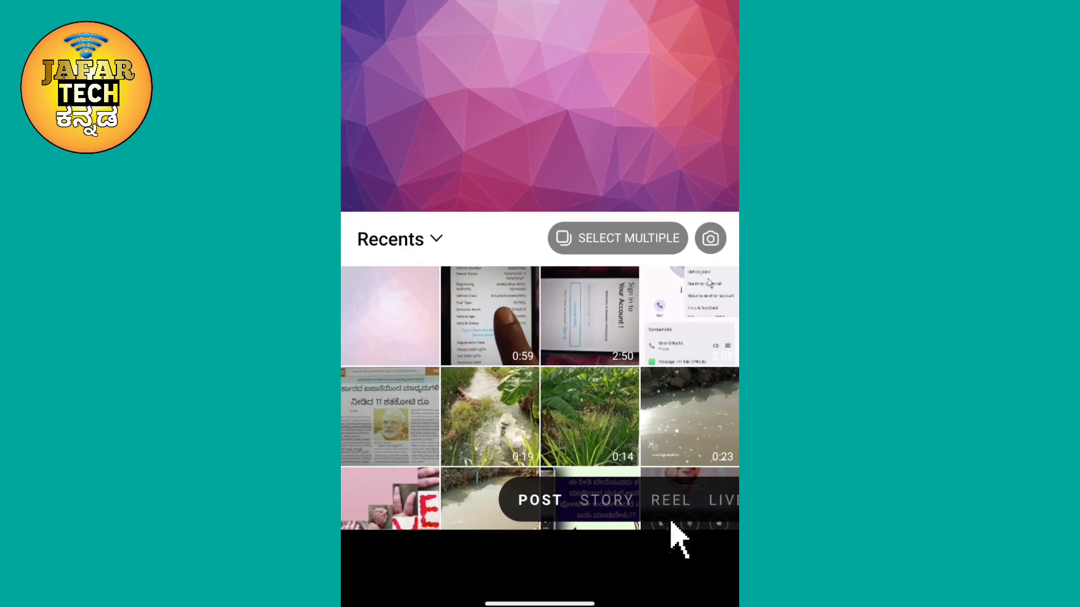
click(671, 500)
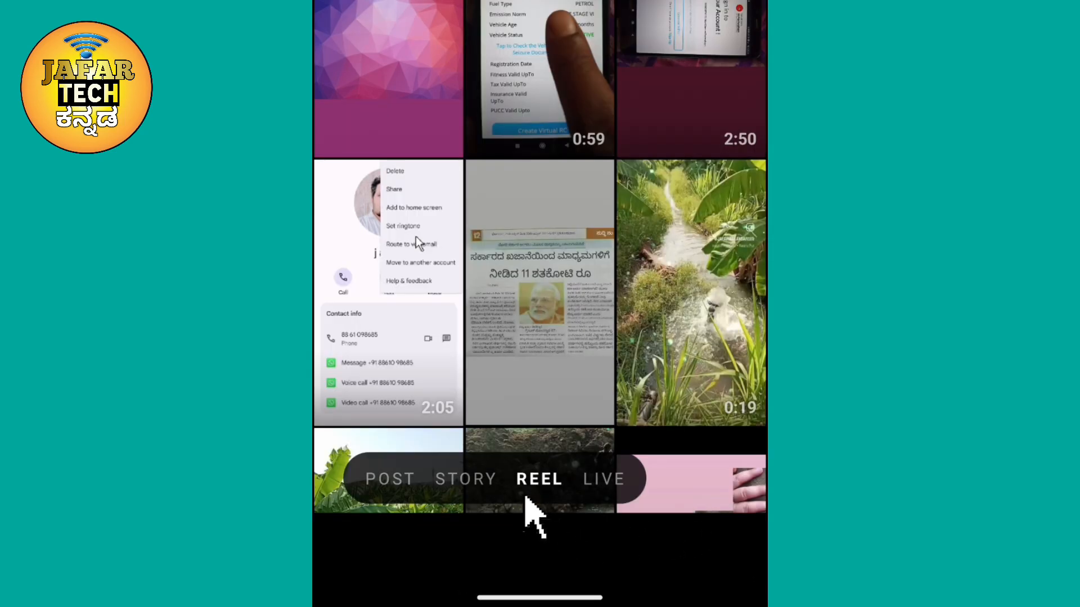
click(539, 479)
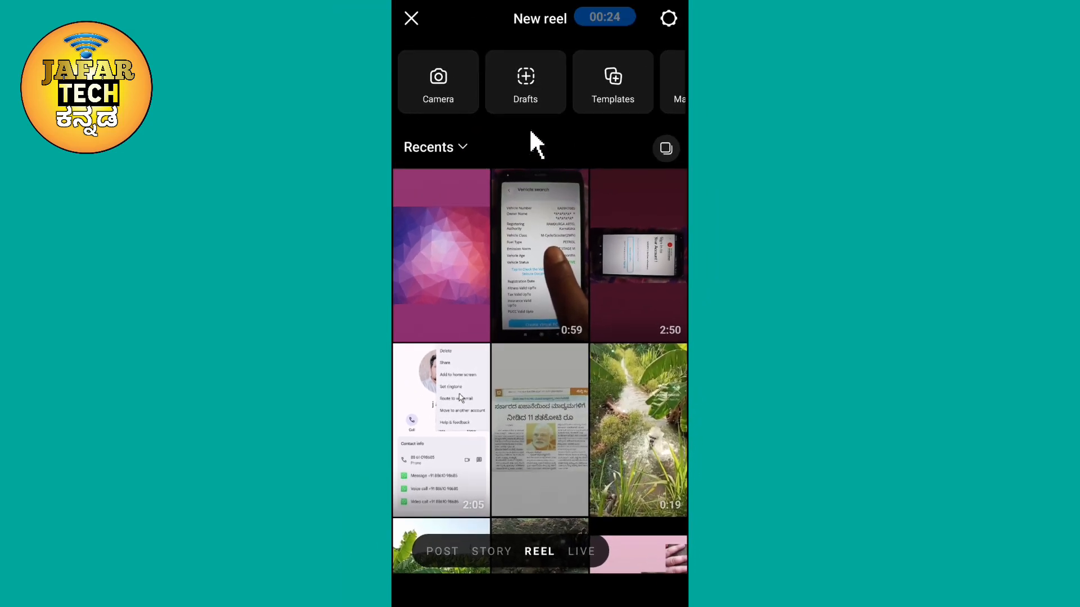
mouse_move(537, 117)
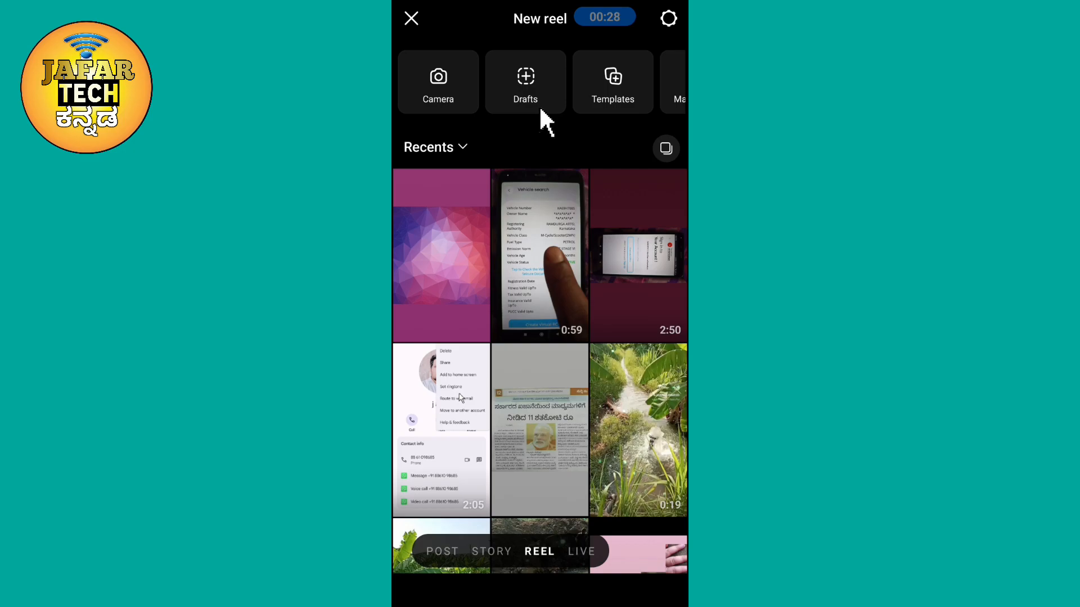
click(525, 81)
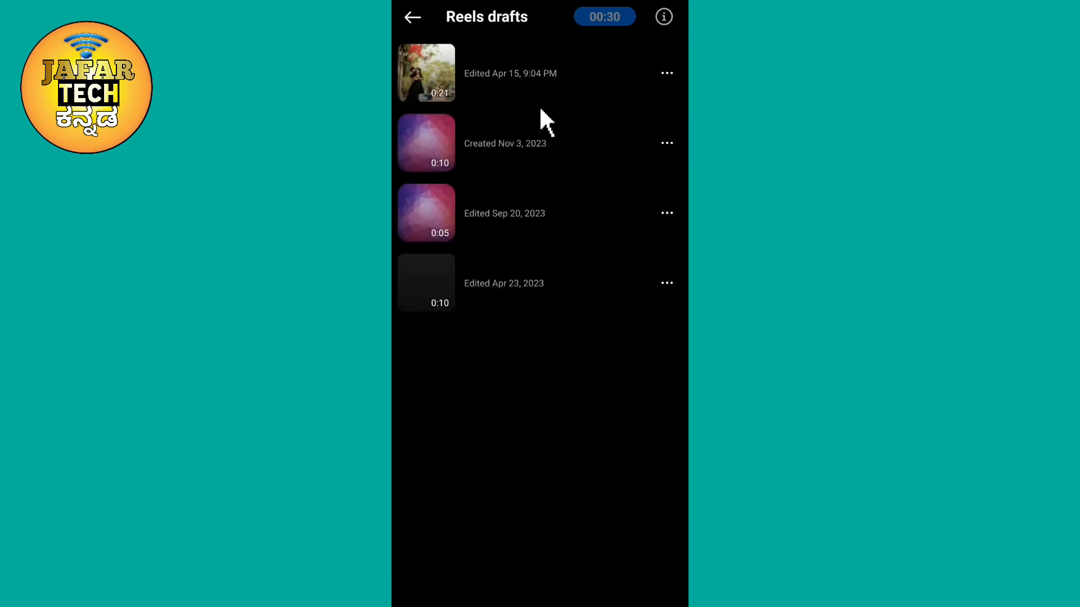
mouse_move(510, 155)
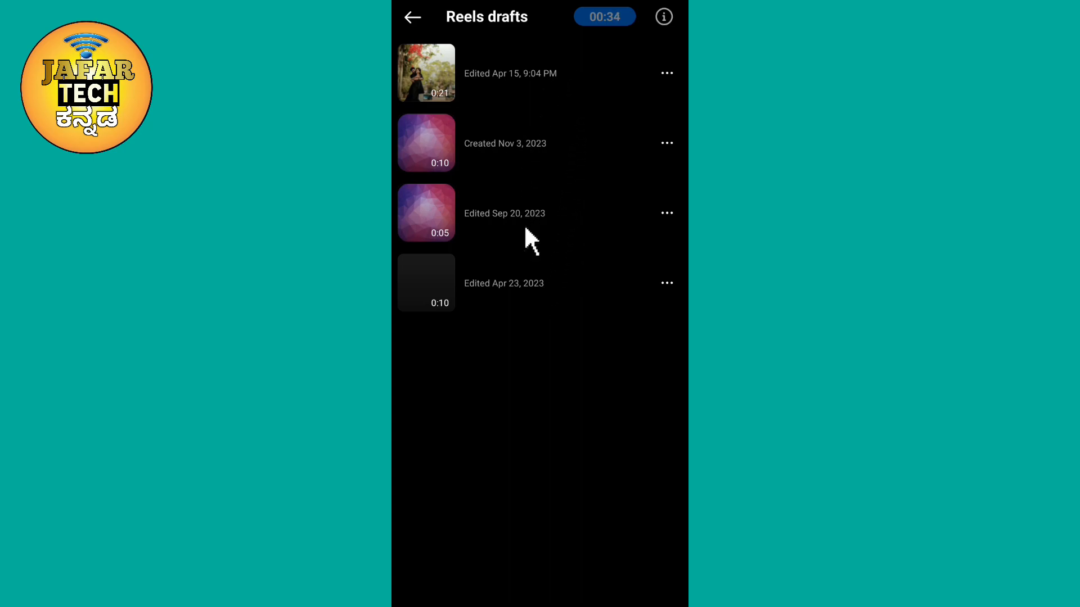
mouse_move(644, 117)
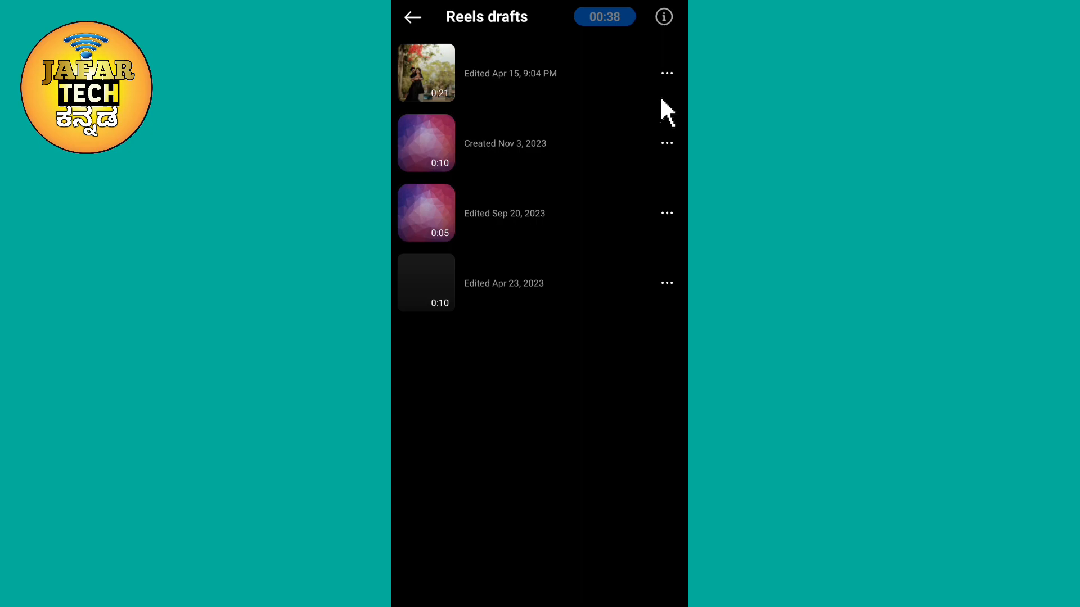
Step: Delete the Apr 15 reel draft and confirm the deletion
click(666, 73)
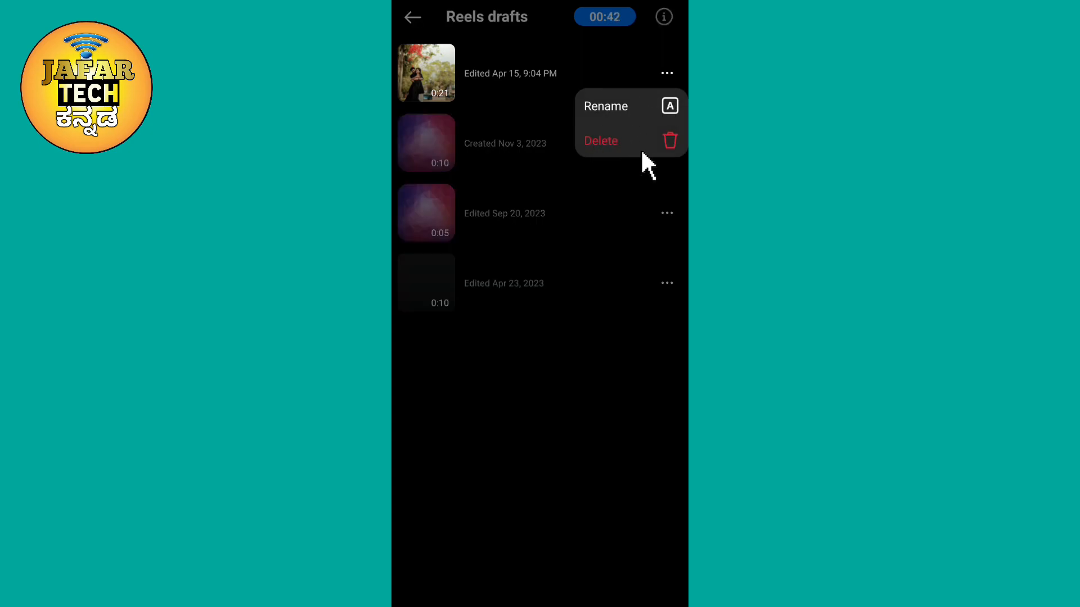
click(601, 140)
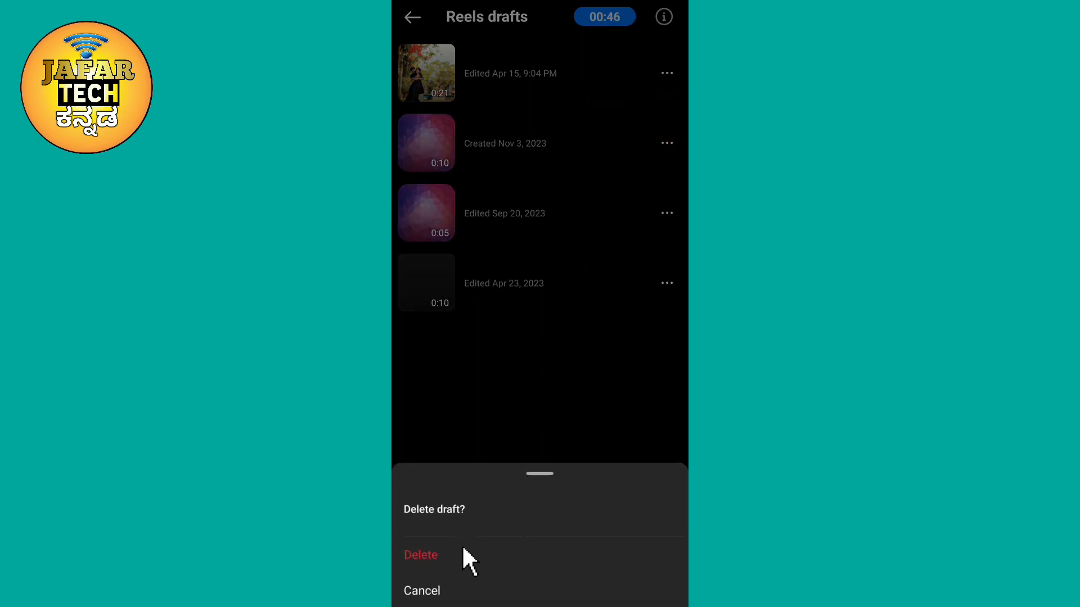
click(421, 555)
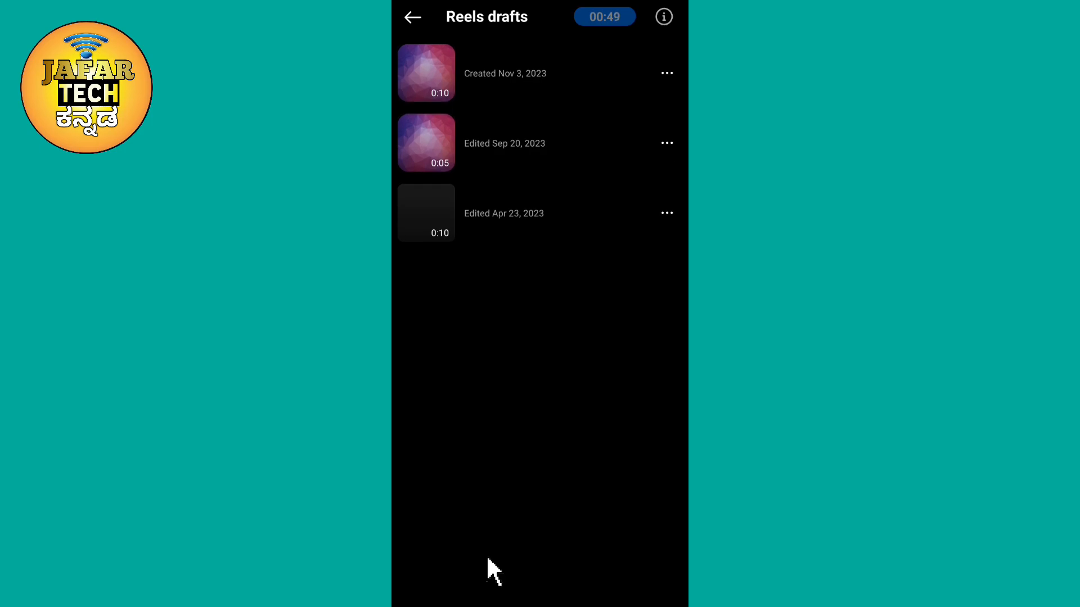
Step: Delete the Nov 3 and Sep 20 reel drafts, confirming each deletion
click(666, 73)
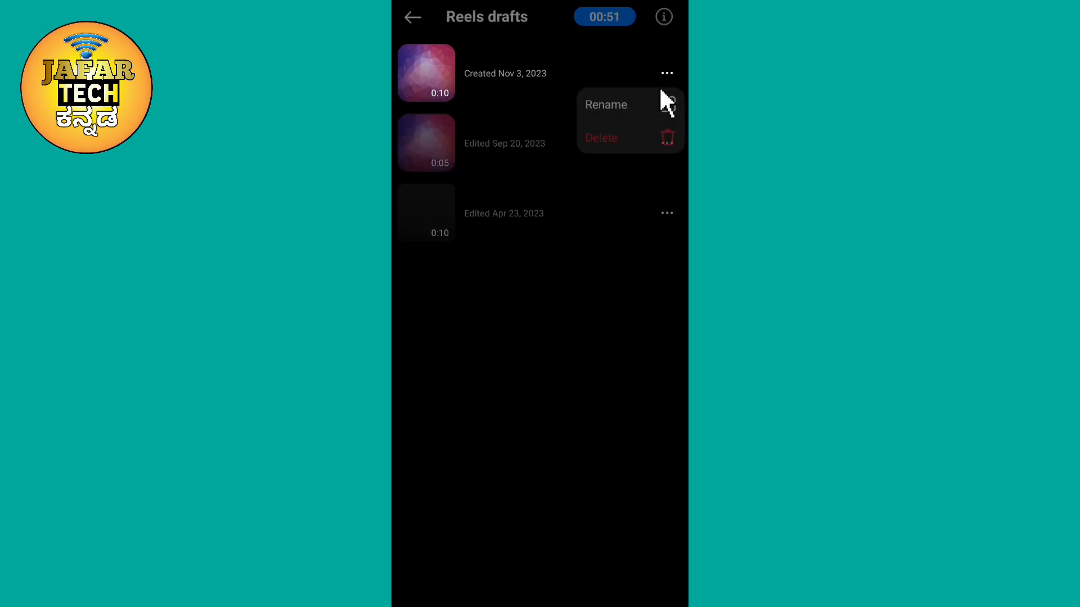
click(600, 137)
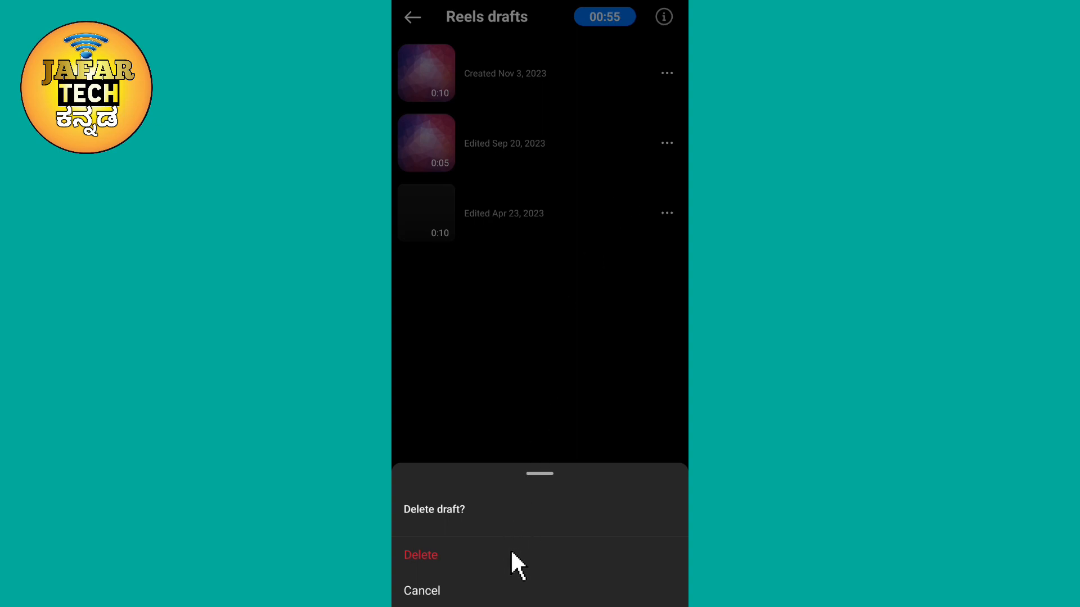
click(420, 555)
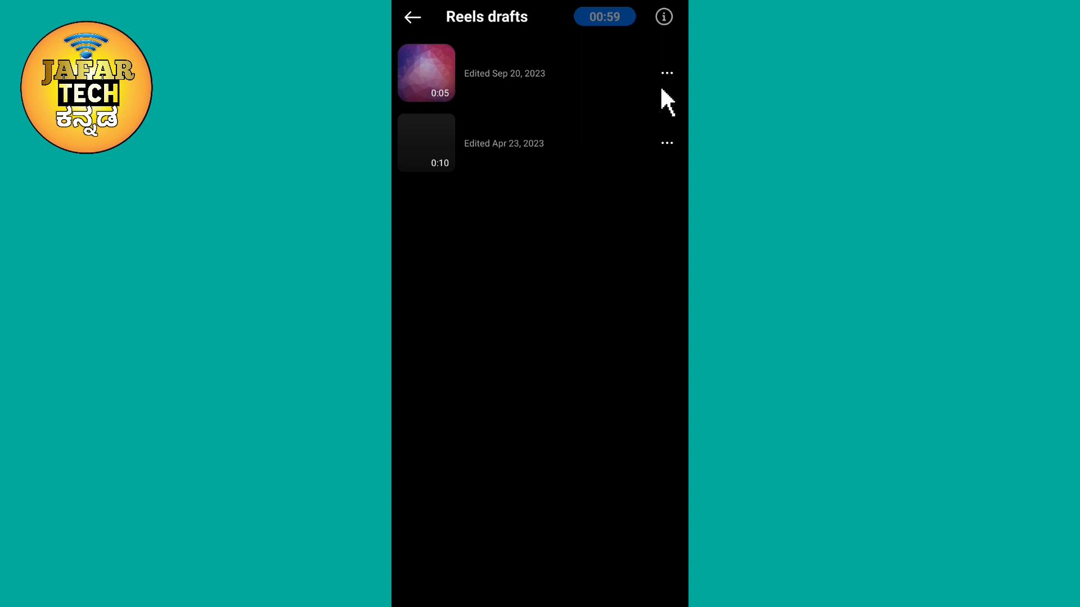
click(666, 73)
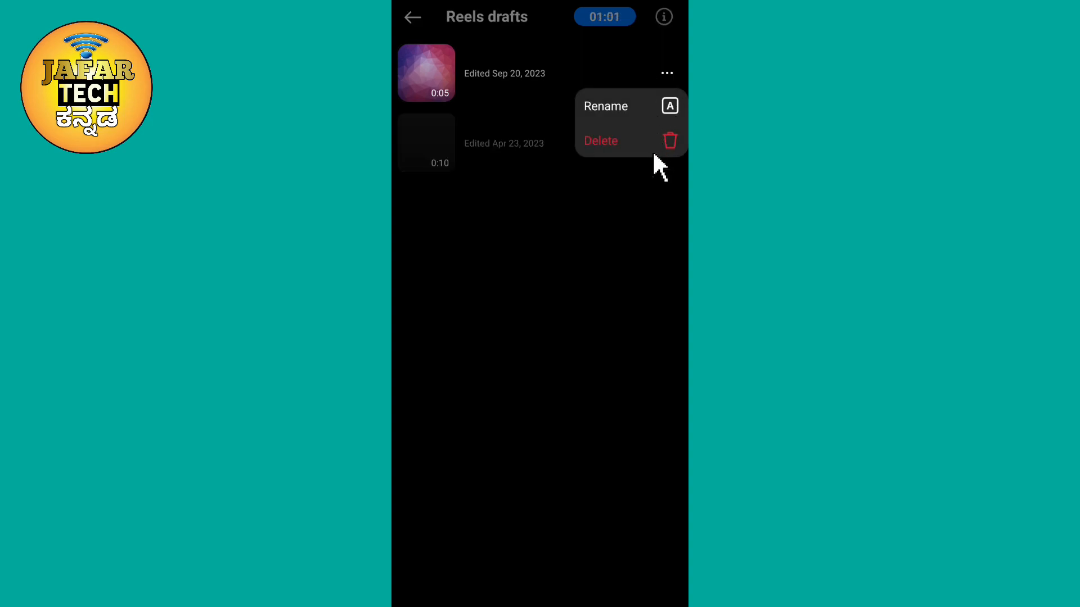
click(600, 141)
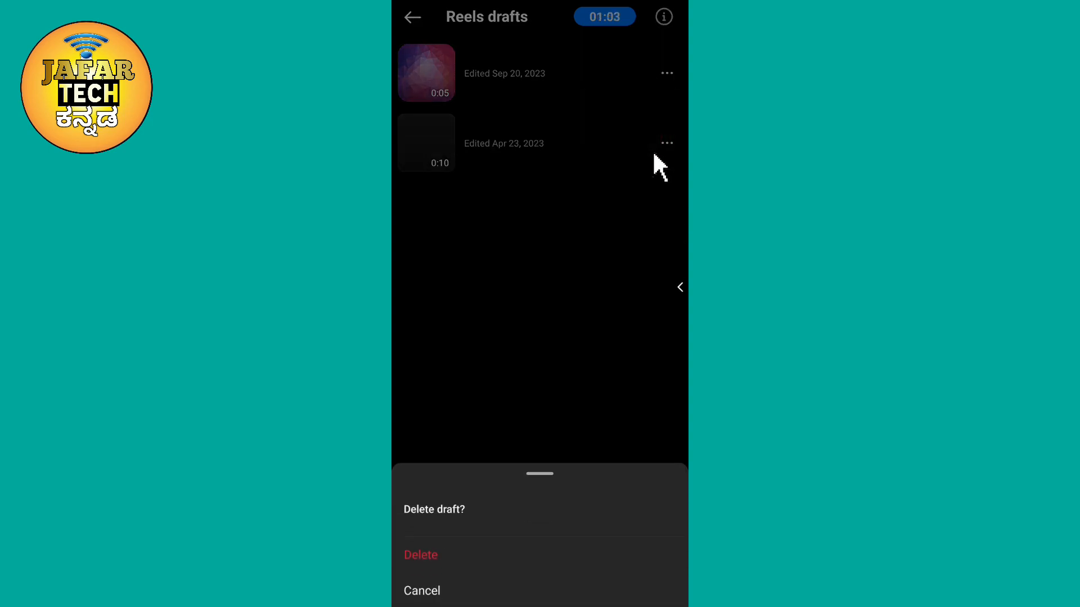
mouse_move(658, 220)
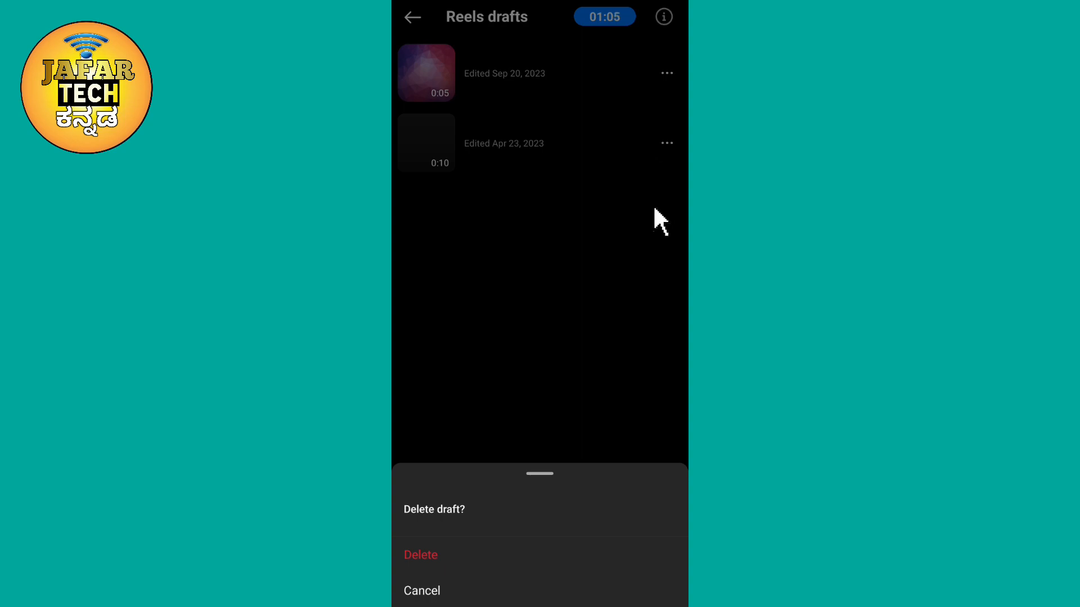
click(421, 590)
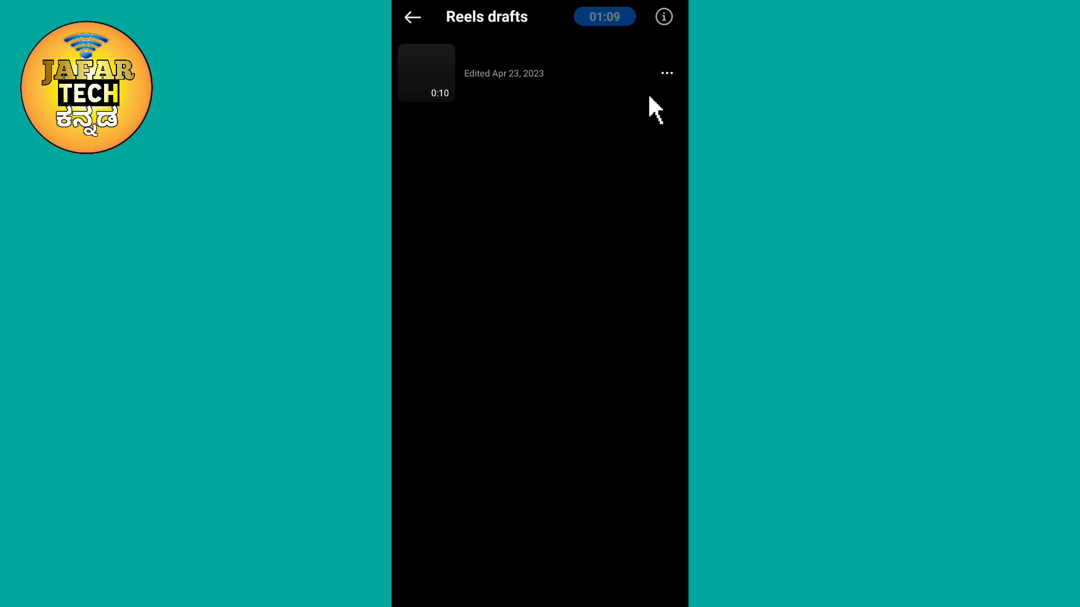
Step: Delete the final Apr 23 reel draft and confirm it
click(666, 73)
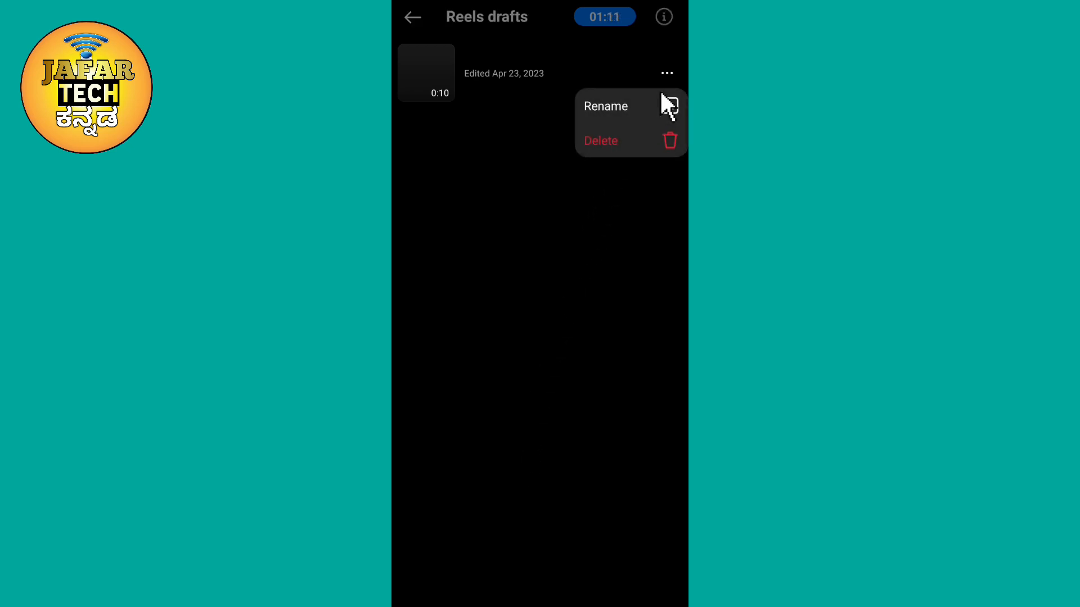
mouse_move(652, 159)
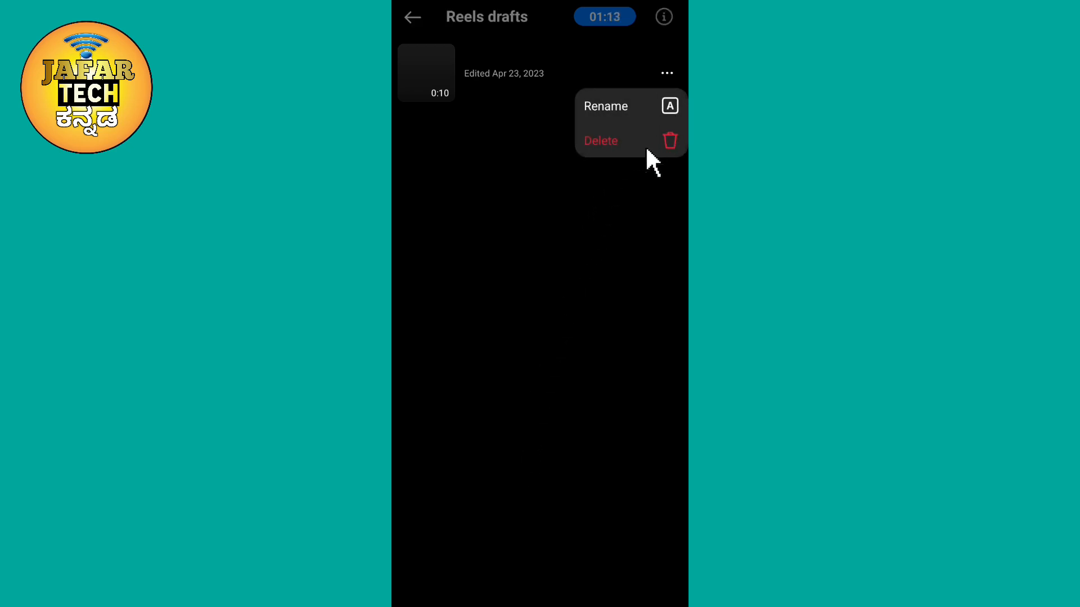
click(601, 140)
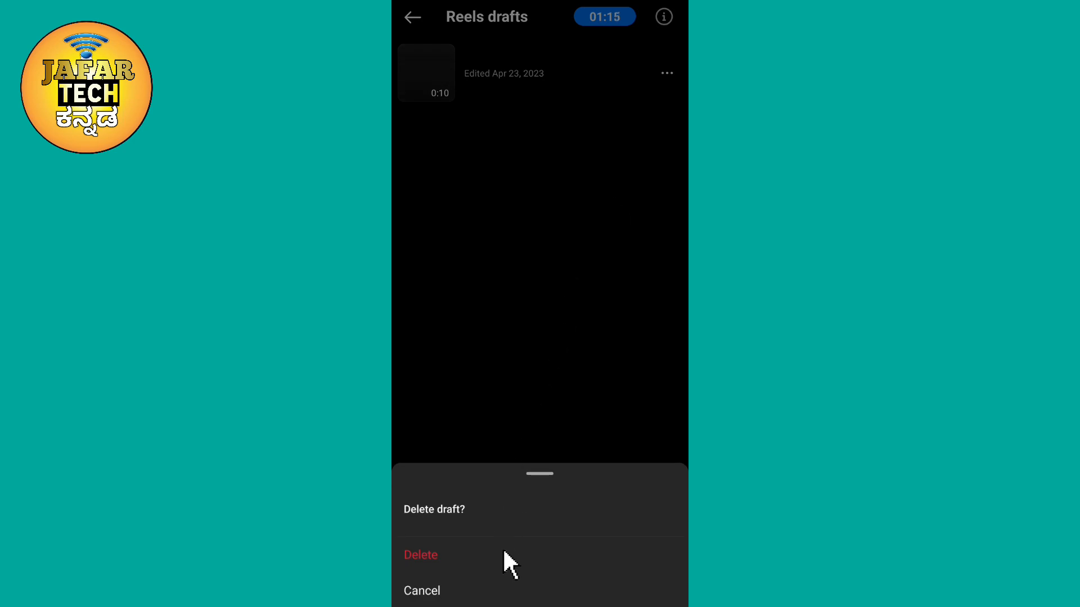
click(420, 555)
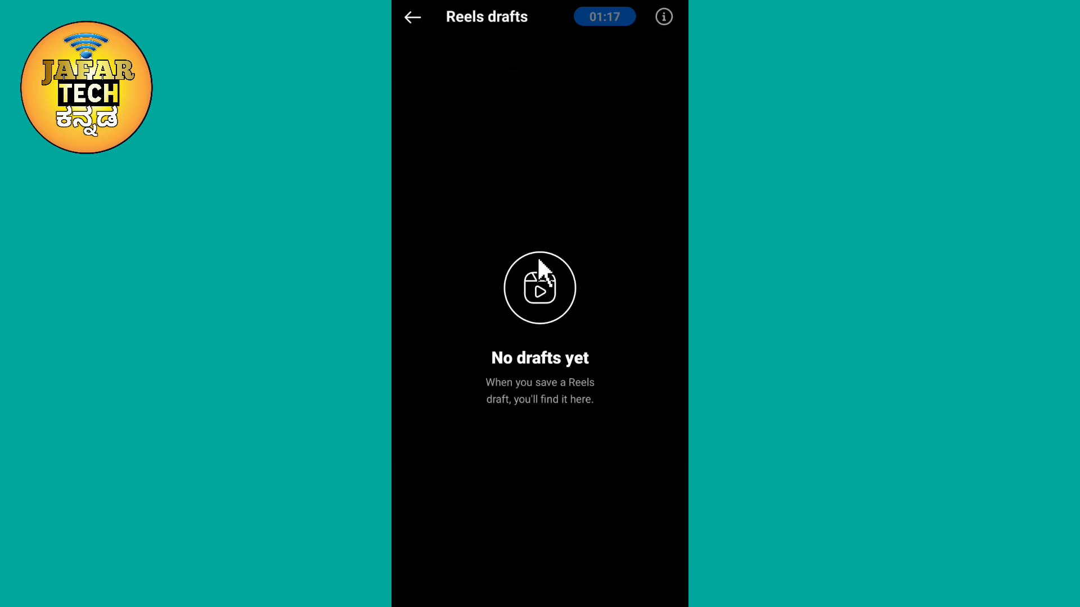